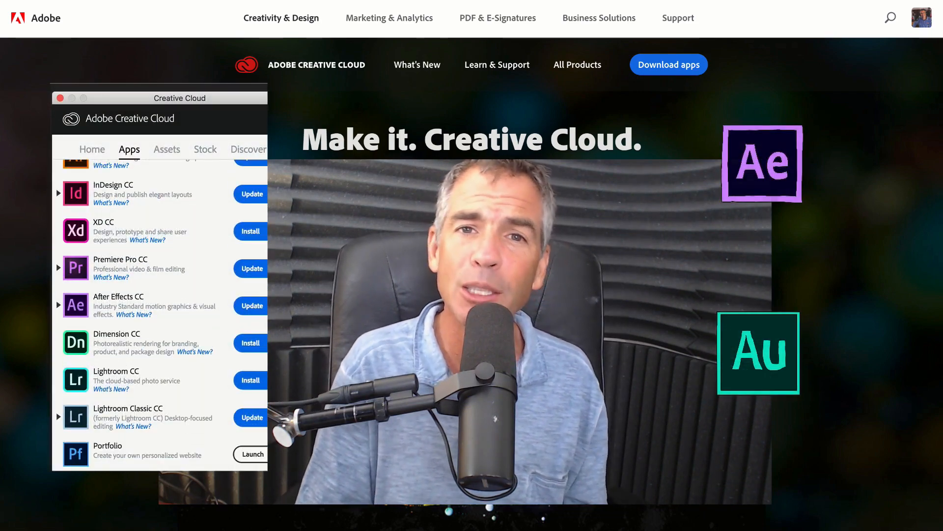
Step: Scroll the Home activity stream past the Lightroom Classic and After Effects updates
scroll("down", 3)
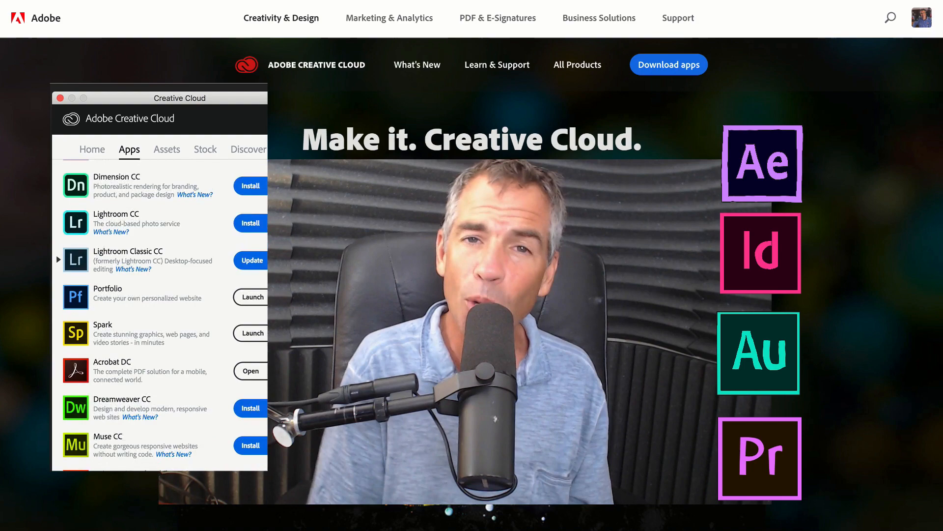
scroll("down", 3)
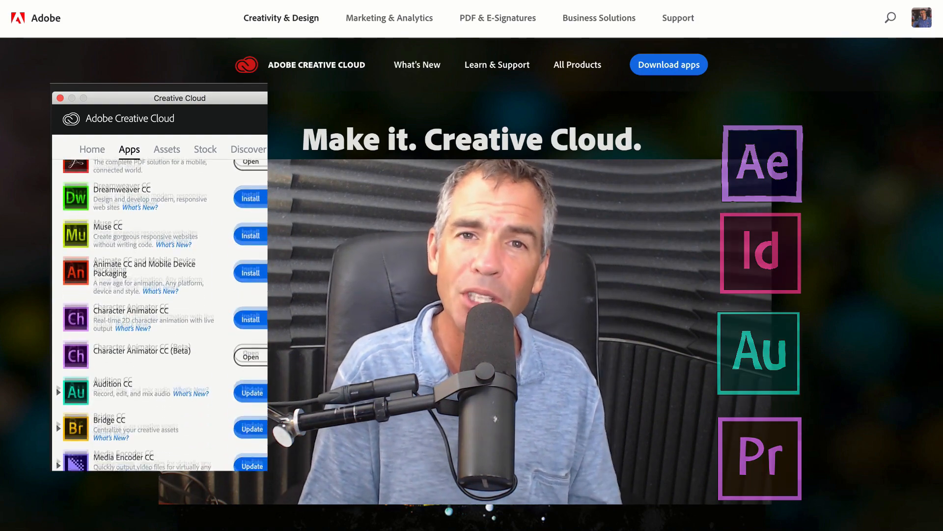
scroll("down", 3)
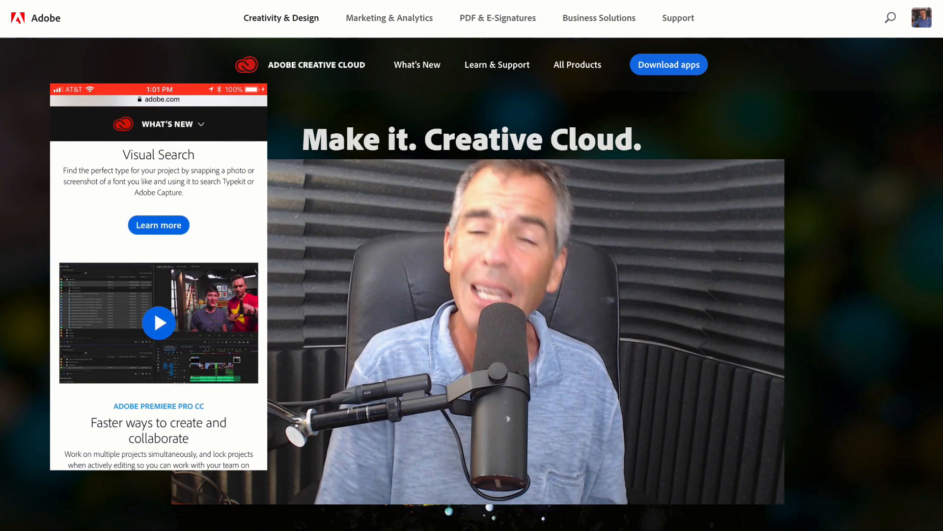
scroll("down", 3)
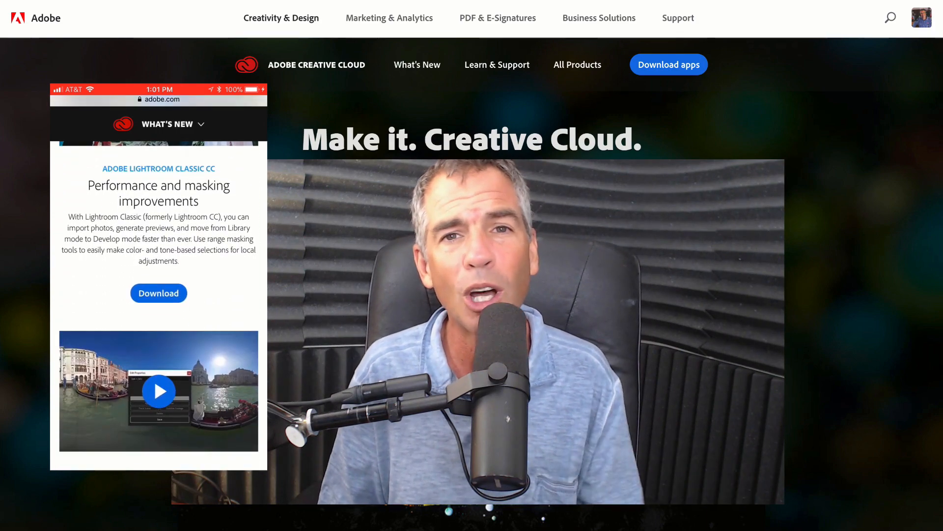
scroll("down", 3)
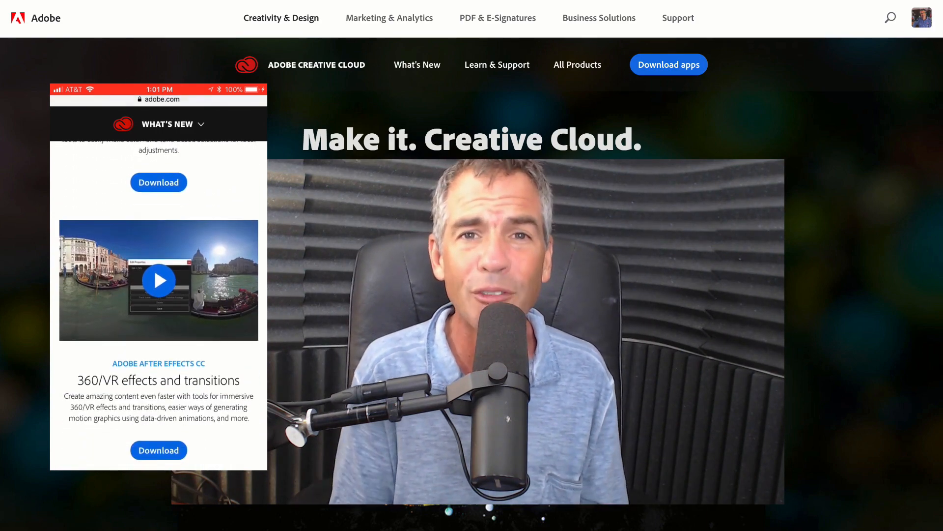
scroll("down", 3)
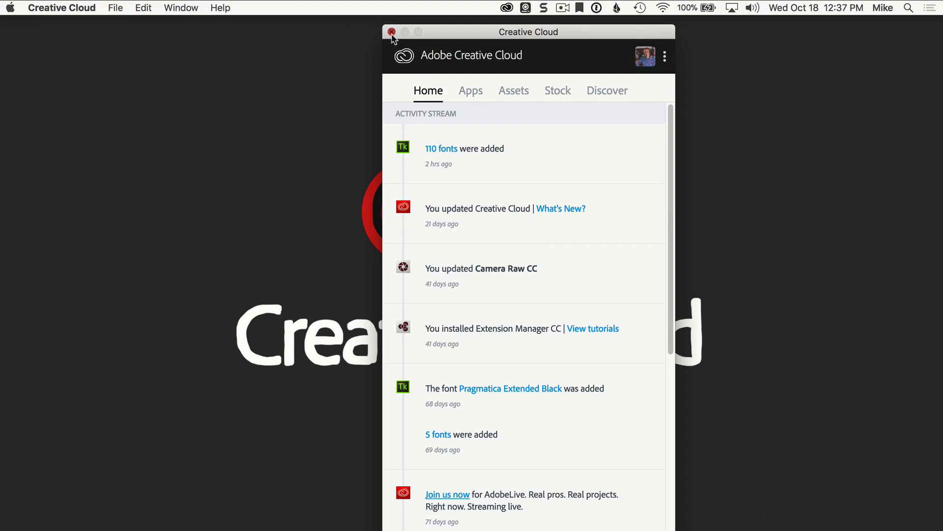
Step: Switch to the Apps tab listing 14 available updates, including Photoshop CC
left_click(392, 32)
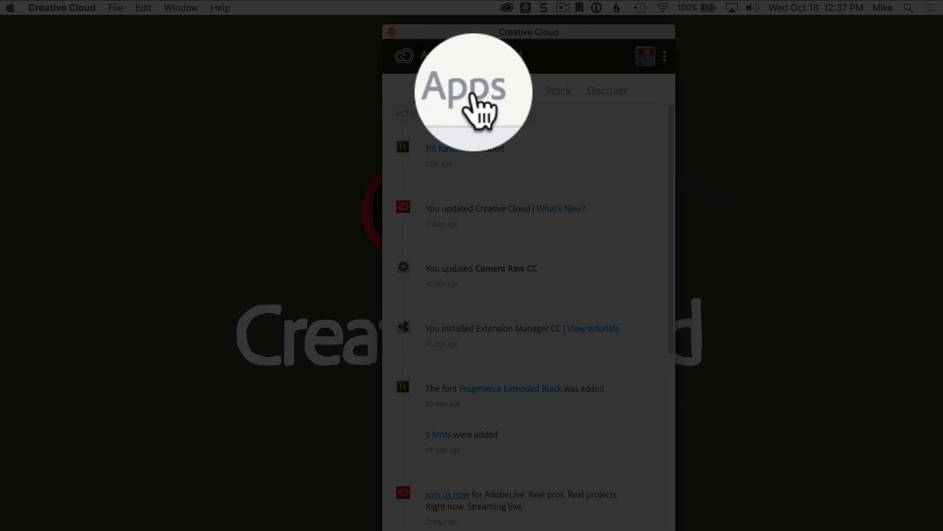
left_click(471, 90)
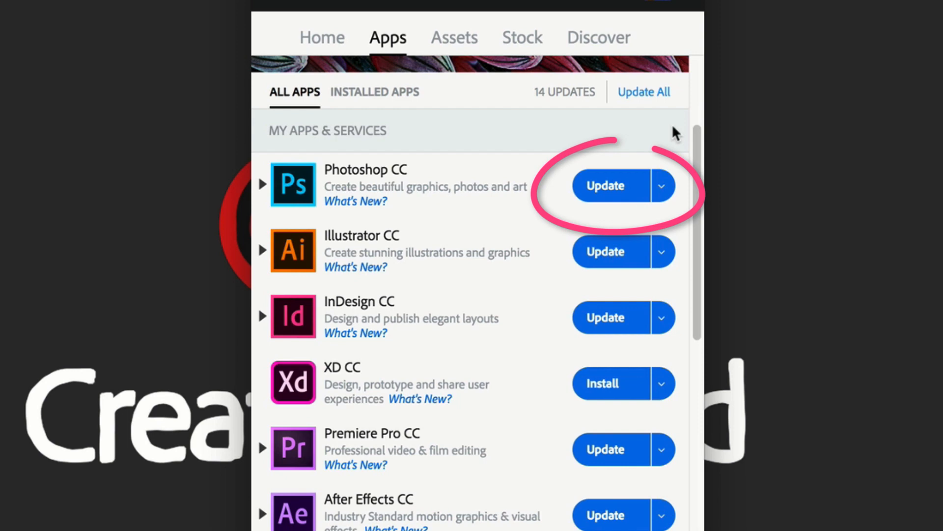
scroll("down", 3)
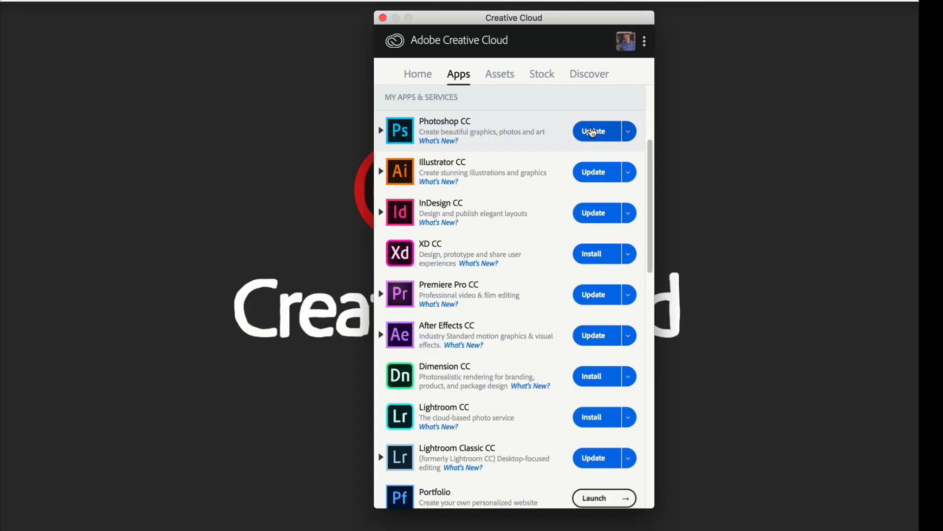
scroll("down", 3)
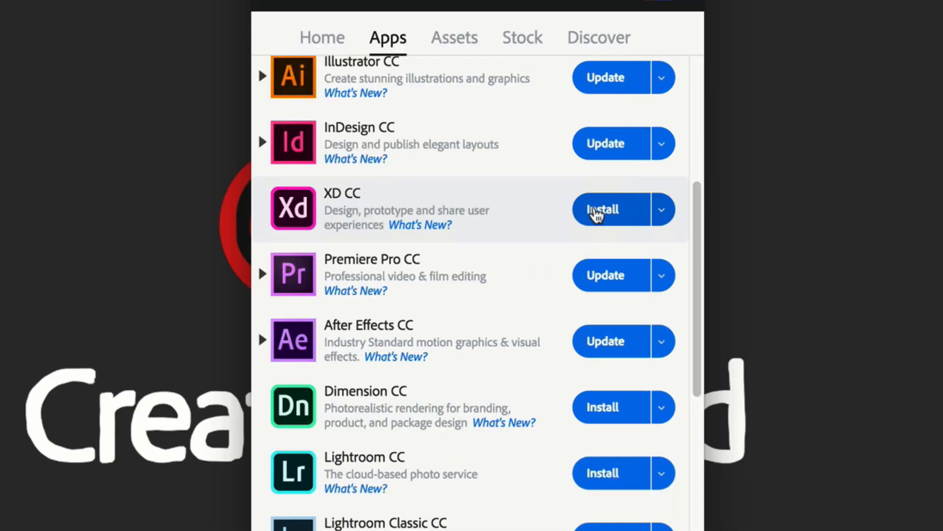
scroll("down", 3)
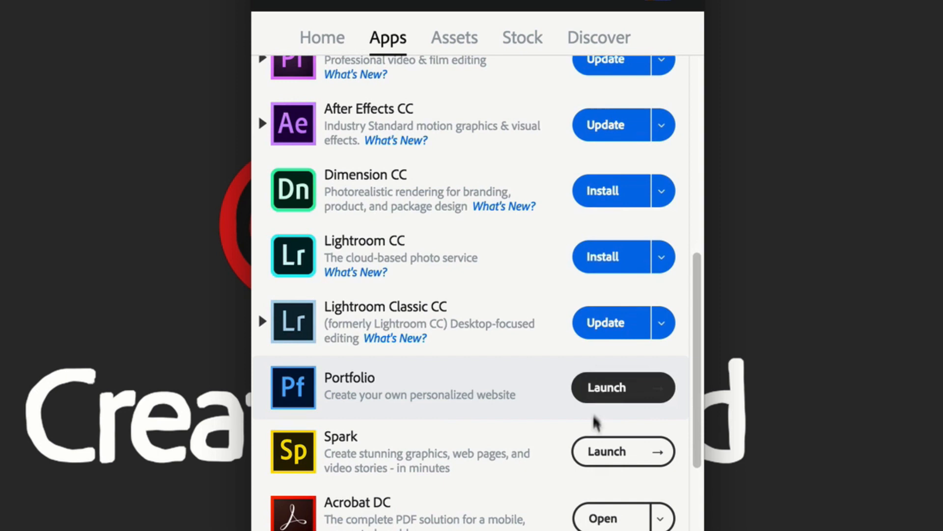
scroll("down", 3)
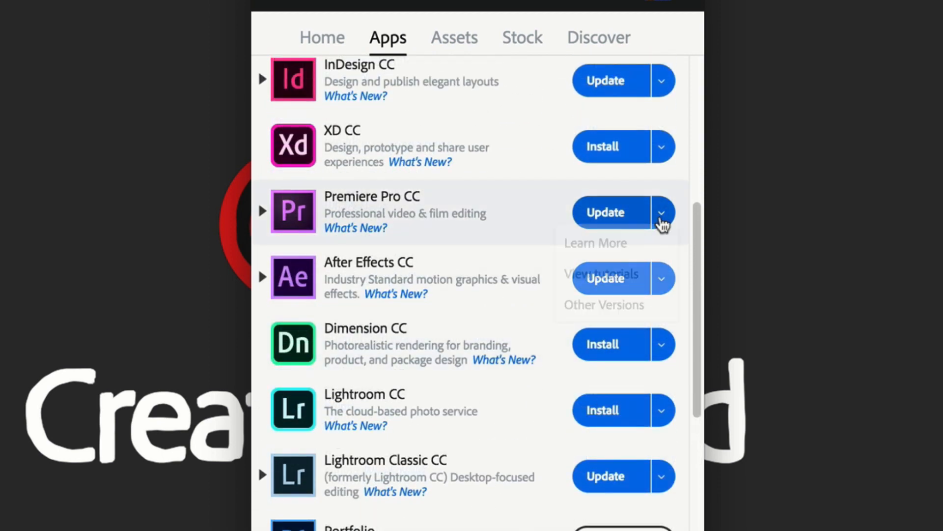
left_click(662, 211)
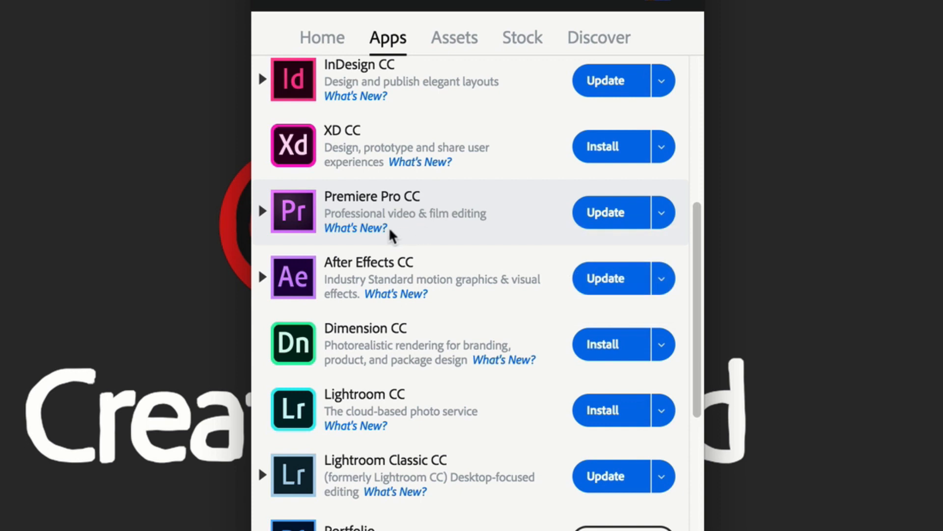
mouse_move(356, 235)
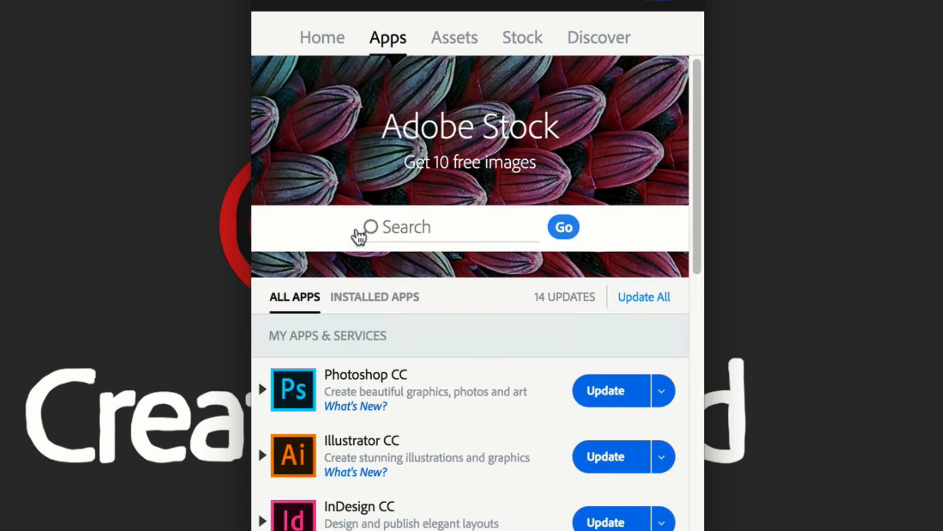
Step: Choose Update All for the 14 pending app updates
scroll("down", 3)
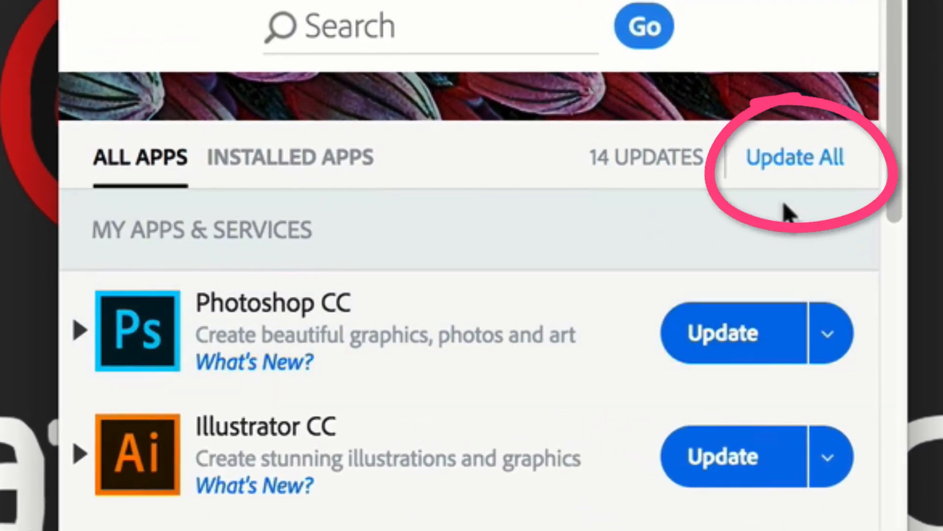
left_click(794, 157)
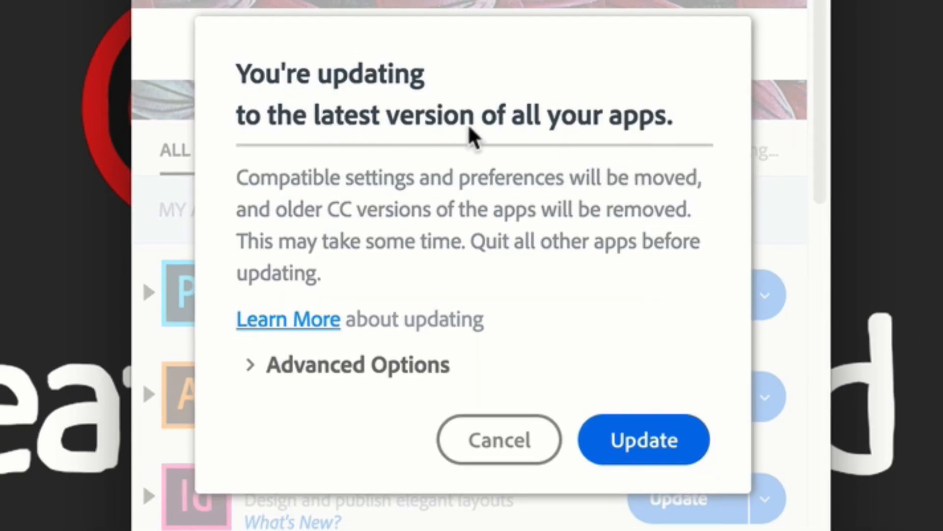
Step: Confirm updating all apps, keeping settings import and old-version removal enabled
left_click(357, 364)
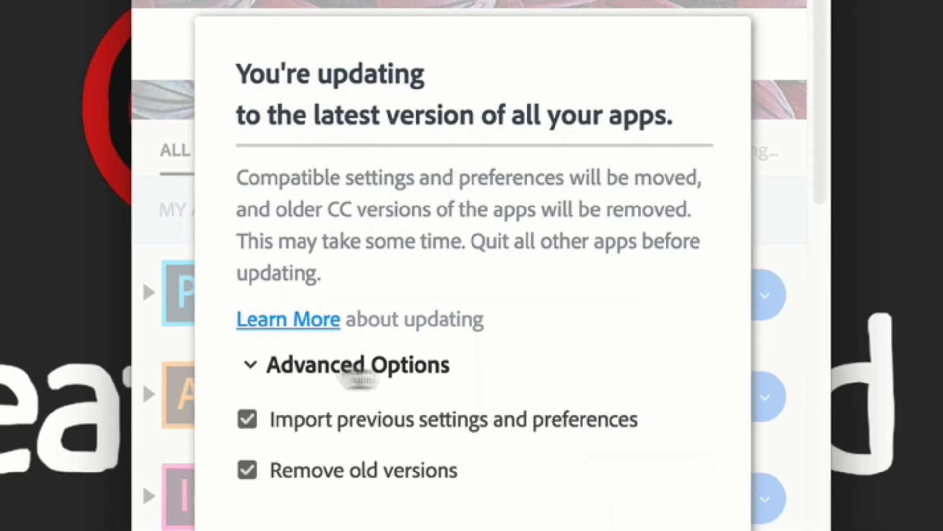
mouse_move(322, 472)
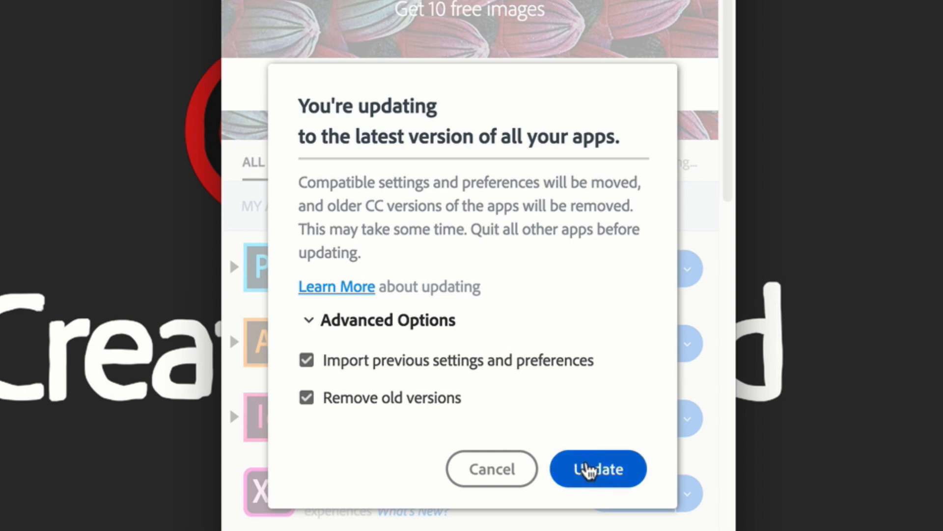
left_click(597, 469)
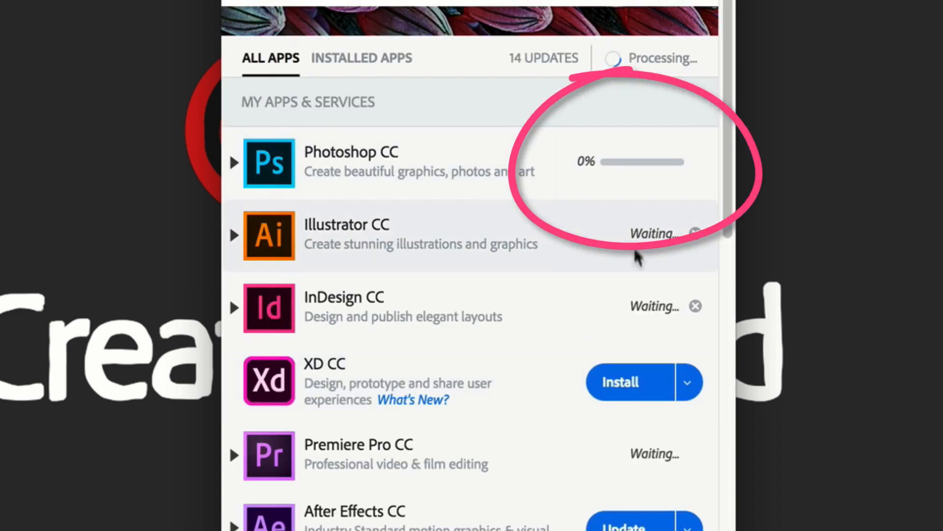
Step: Scroll the Apps list to watch Photoshop CC install at 5% while others wait
scroll("down", 3)
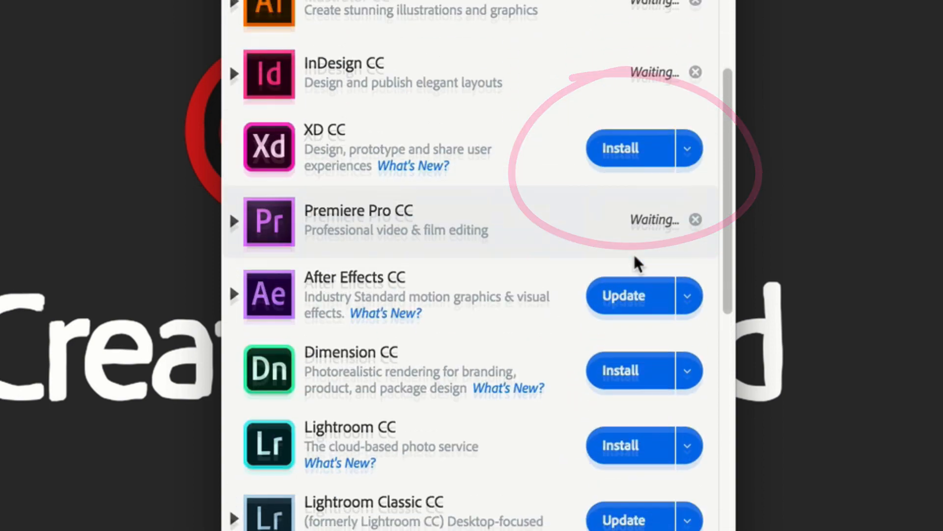
scroll("up", 3)
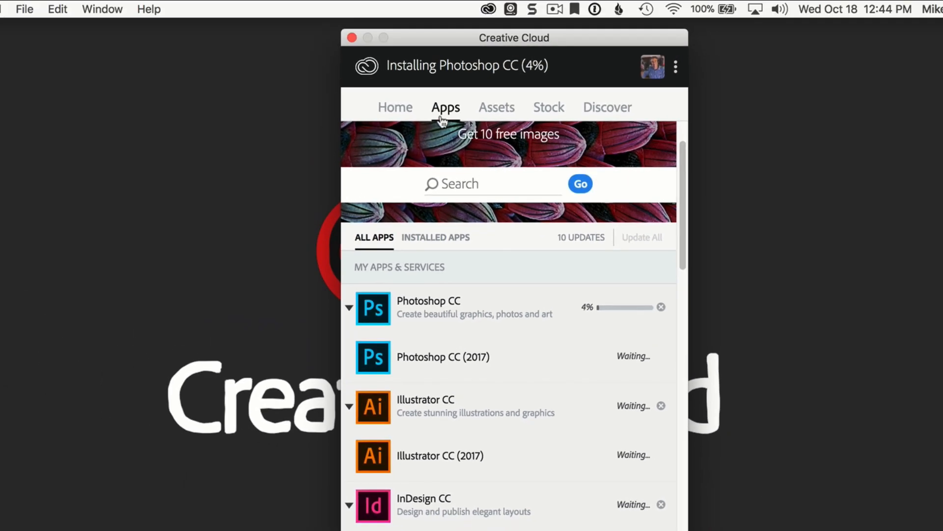
scroll("down", 3)
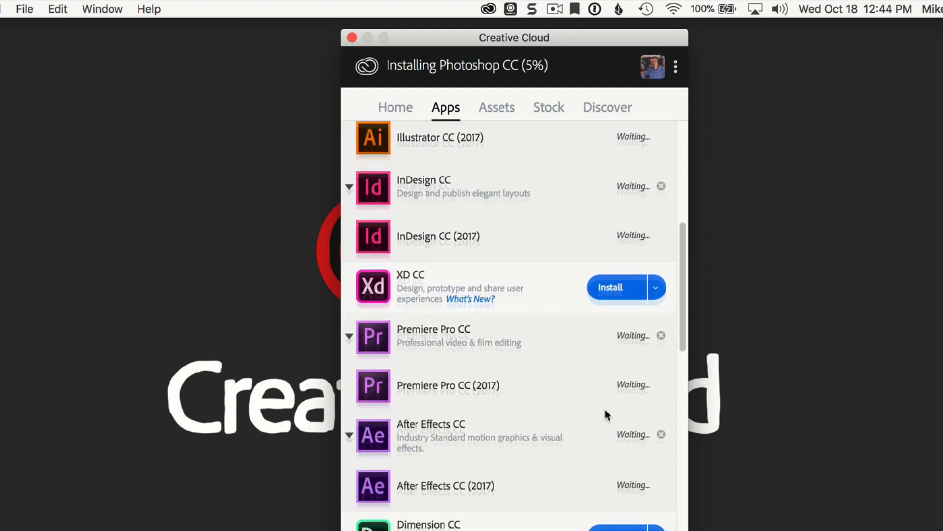